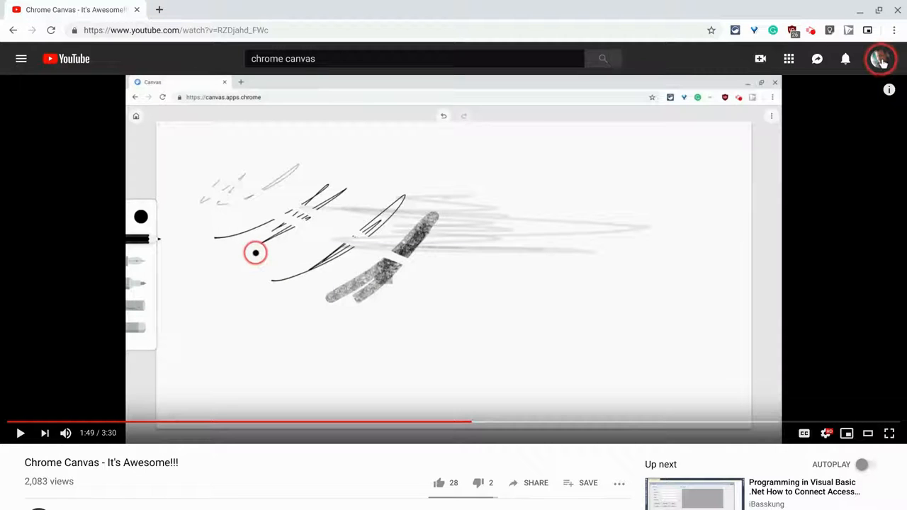
pyautogui.moveTo(870, 87)
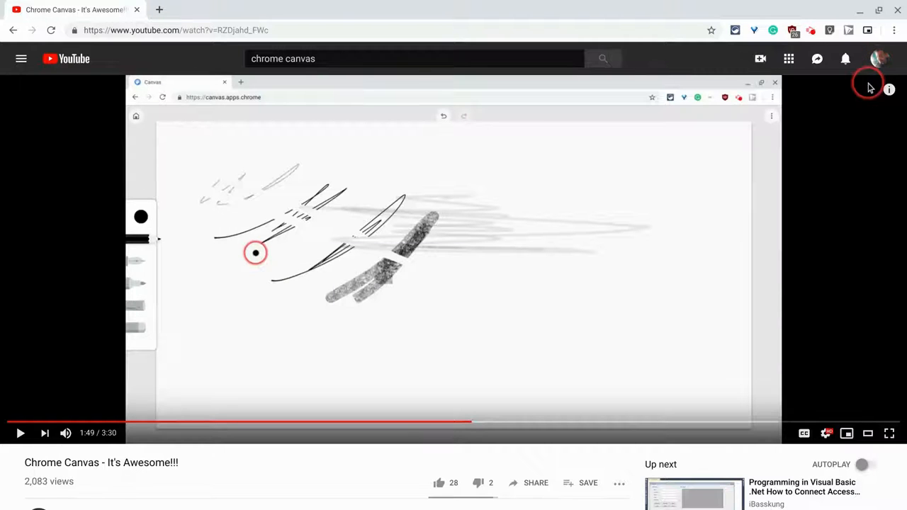
pyautogui.moveTo(853, 138)
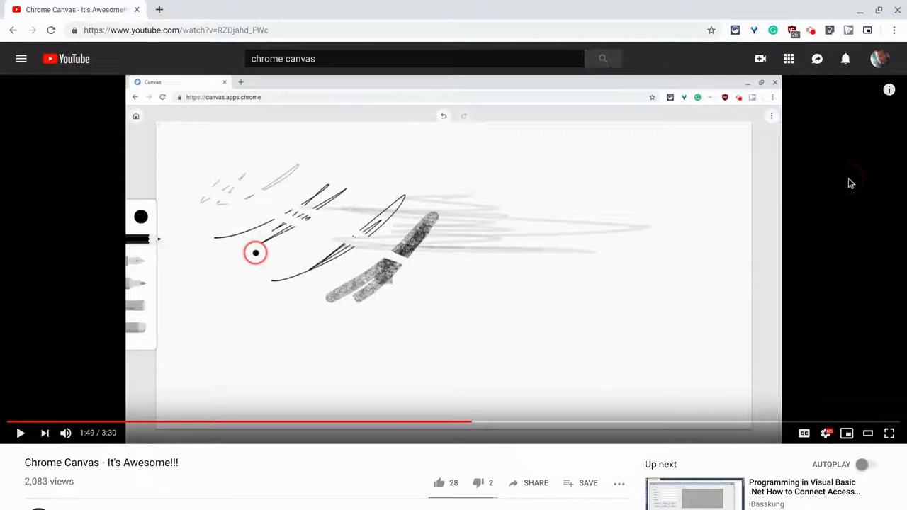
pyautogui.moveTo(890, 91)
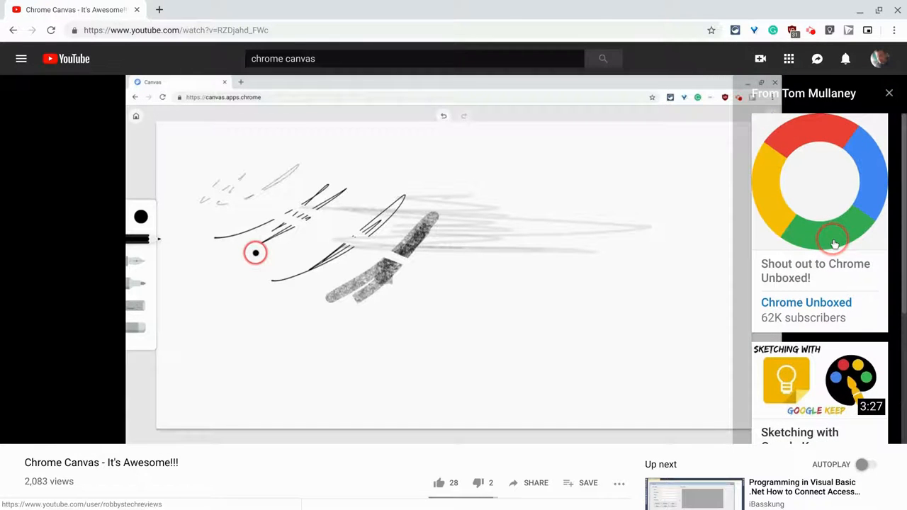
# Scroll through the cards panel listing the channel's other sketching videos.
pyautogui.scroll(-3)
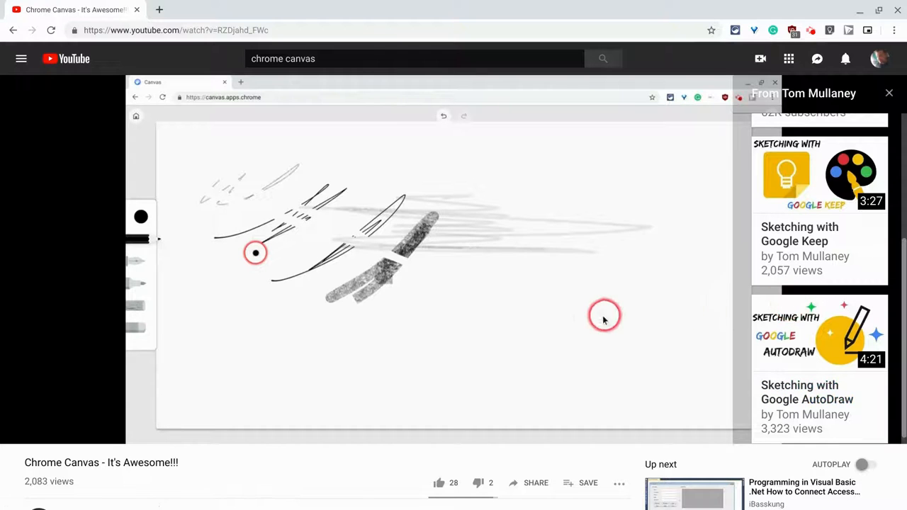
# Use Edit Video below the player to reach the Studio details editor for Chrome Canvas.
pyautogui.scroll(-3)
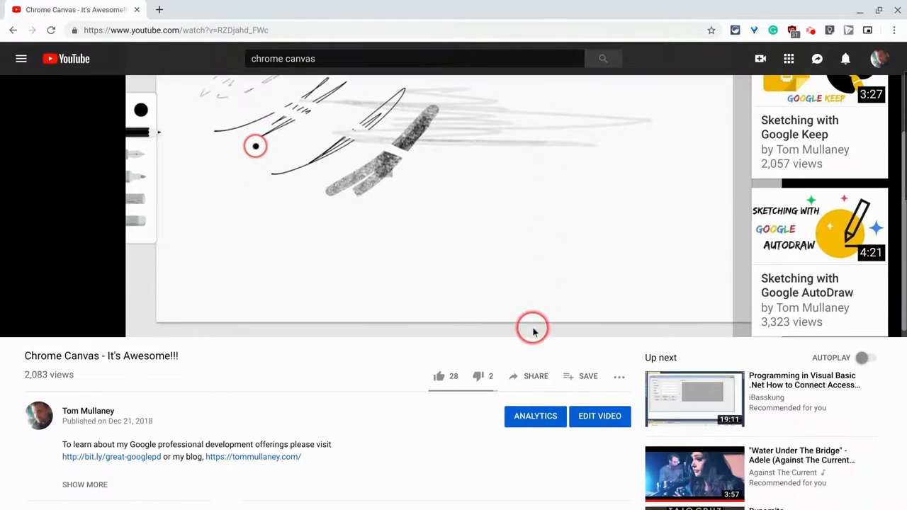
pyautogui.click(599, 415)
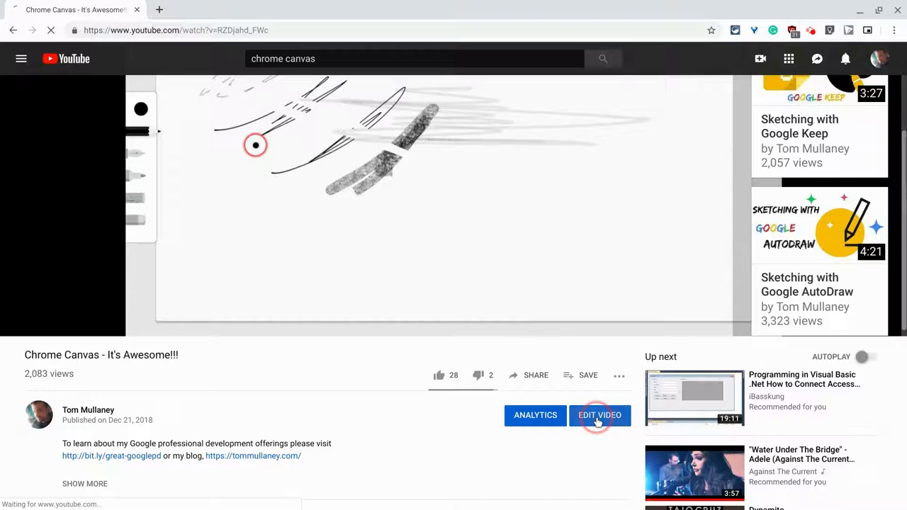
pyautogui.click(599, 414)
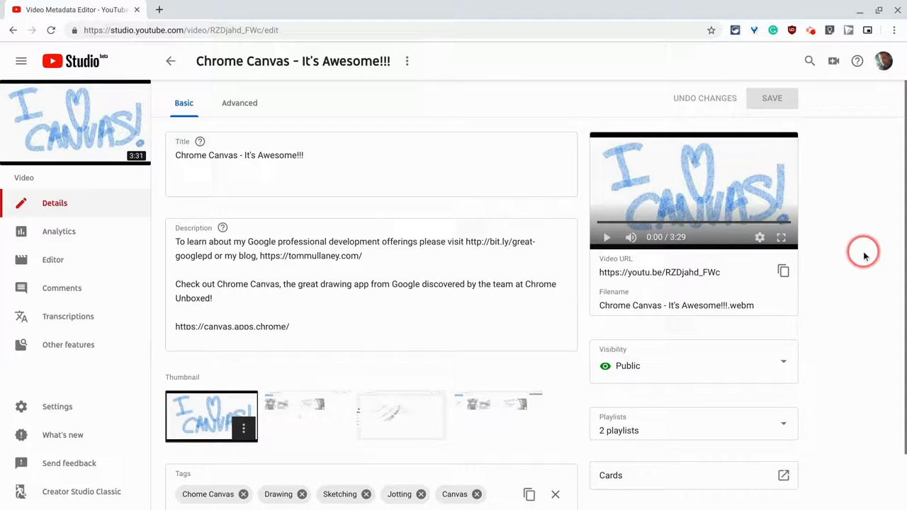
pyautogui.scroll(-3)
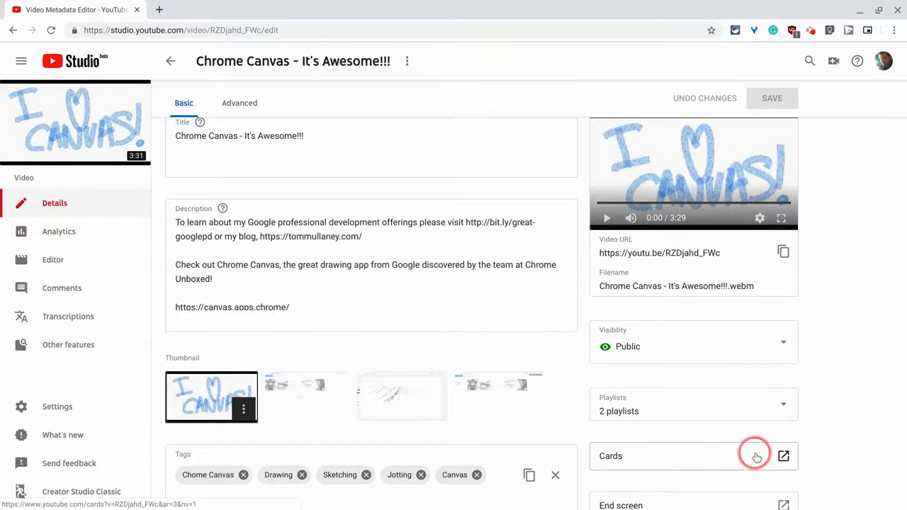
# Enter the cards editor listing three existing cards and move the playhead to 1:27.
pyautogui.click(784, 456)
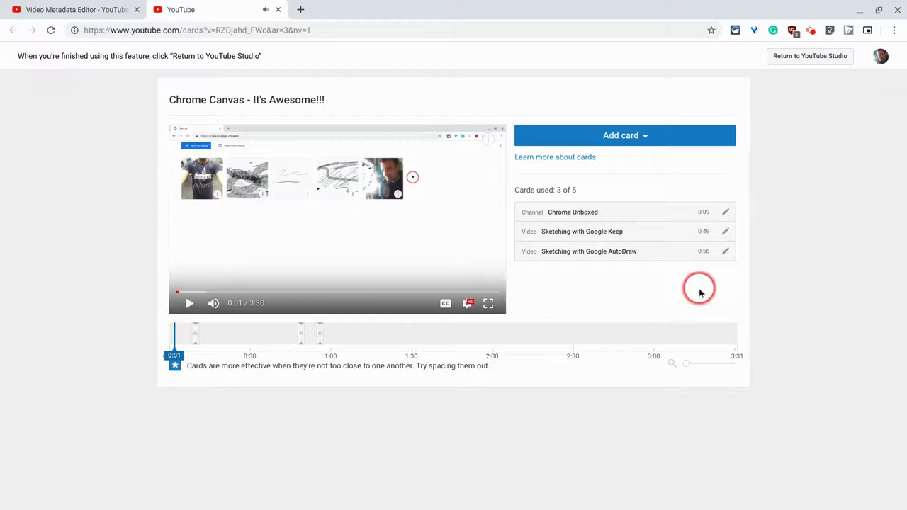
pyautogui.moveTo(782, 254)
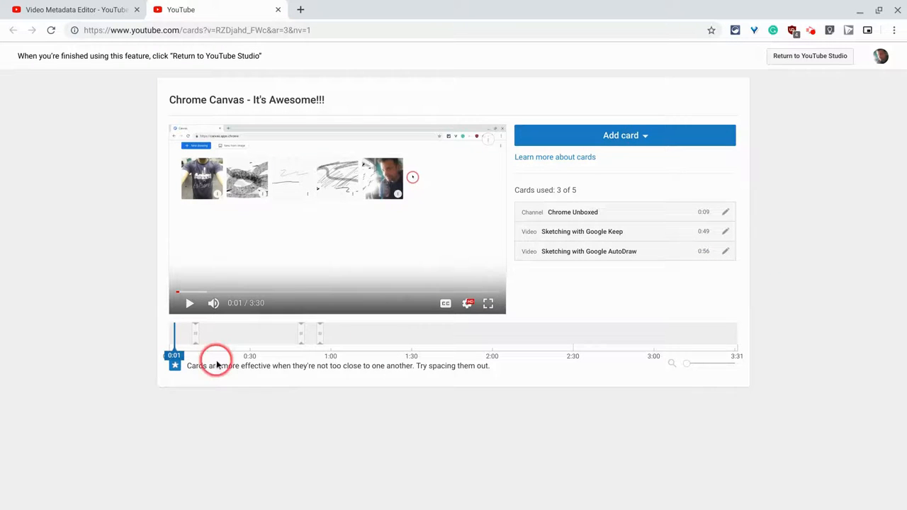
pyautogui.click(315, 356)
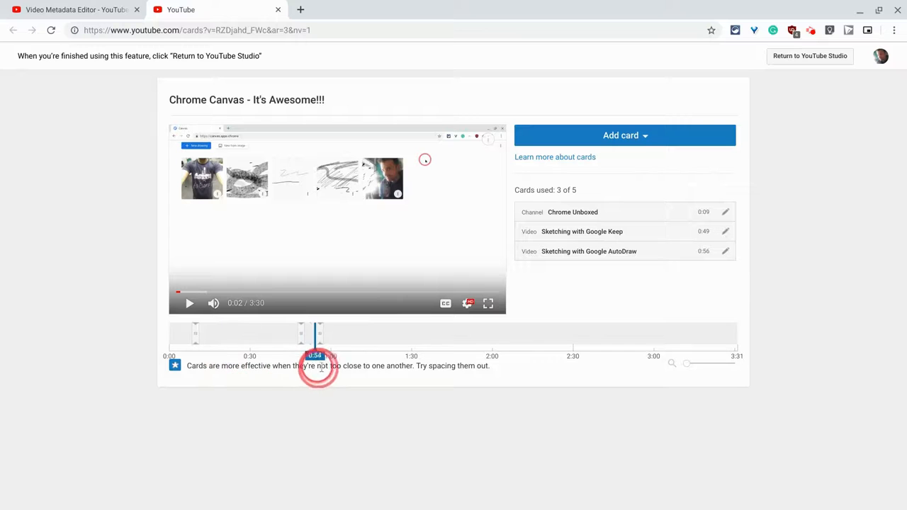
pyautogui.moveTo(315, 356); pyautogui.dragTo(403, 355)
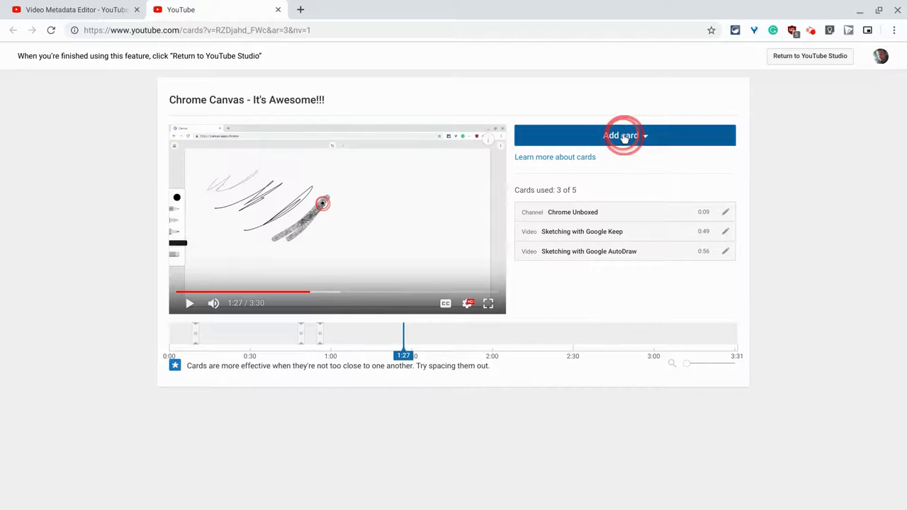
# Add a new card of type Poll, bringing up its blank question and two choices.
pyautogui.click(621, 136)
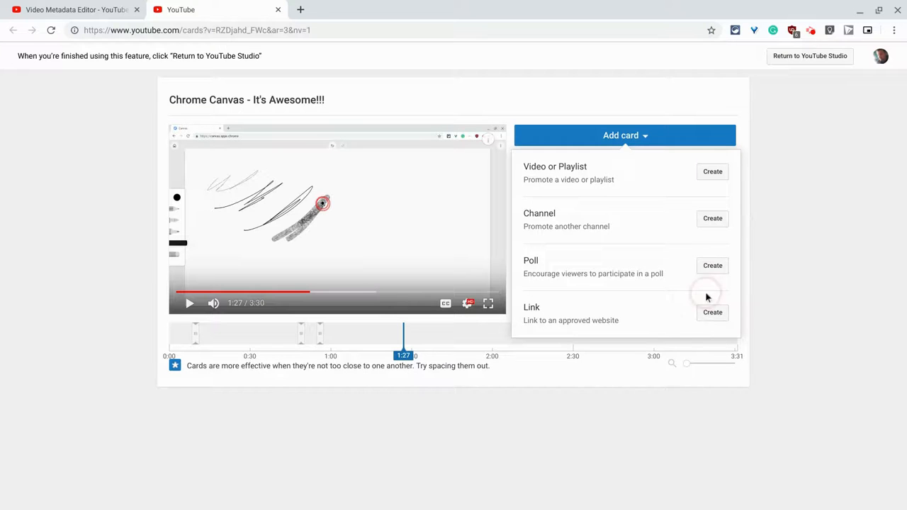
pyautogui.moveTo(666, 278)
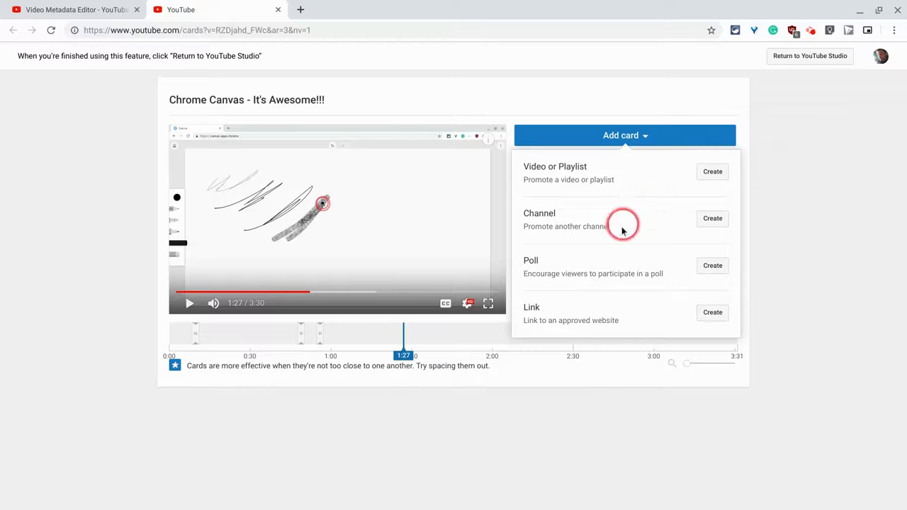
pyautogui.click(712, 265)
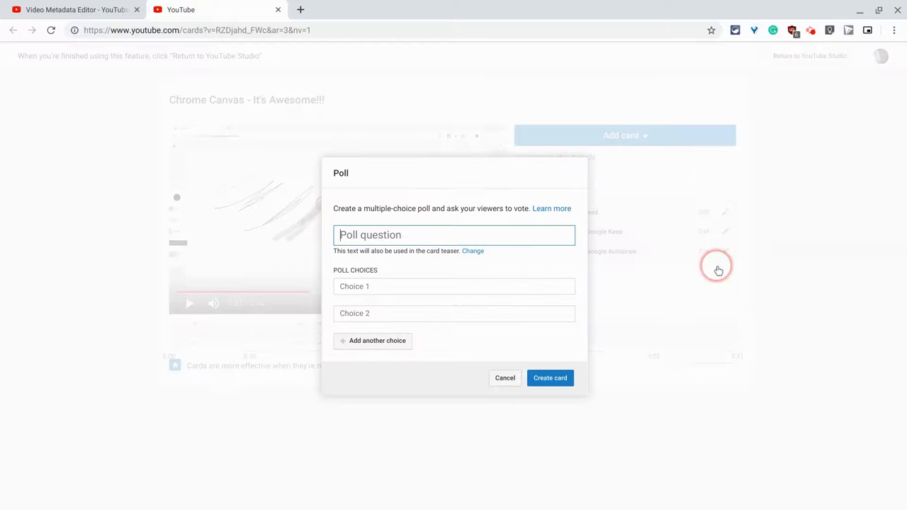
# Enter the poll question 'Which Google sketching app is the best?'.
pyautogui.write('Which Goog')
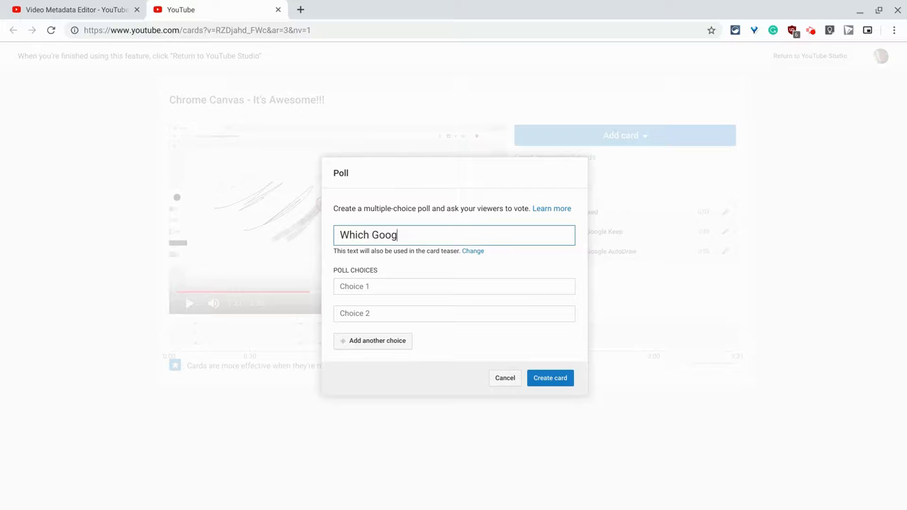
pyautogui.write('le s')
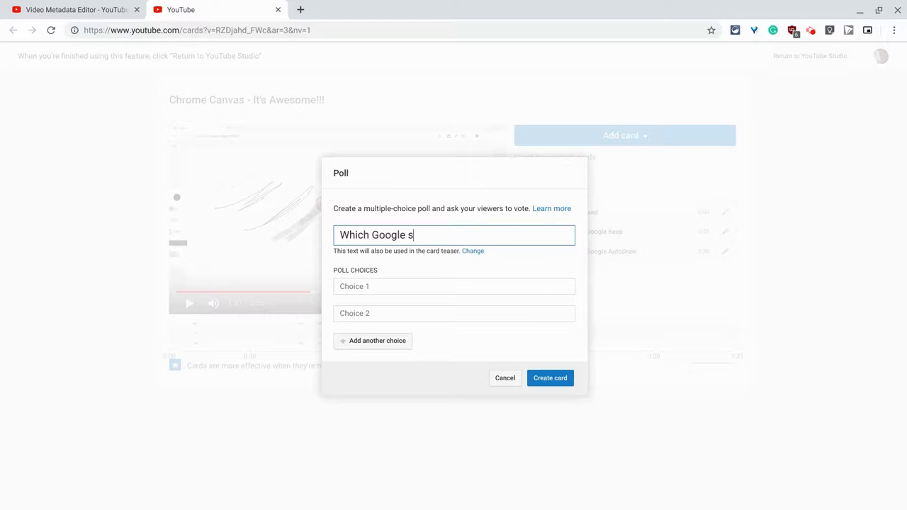
pyautogui.write('ketching app is the best?')
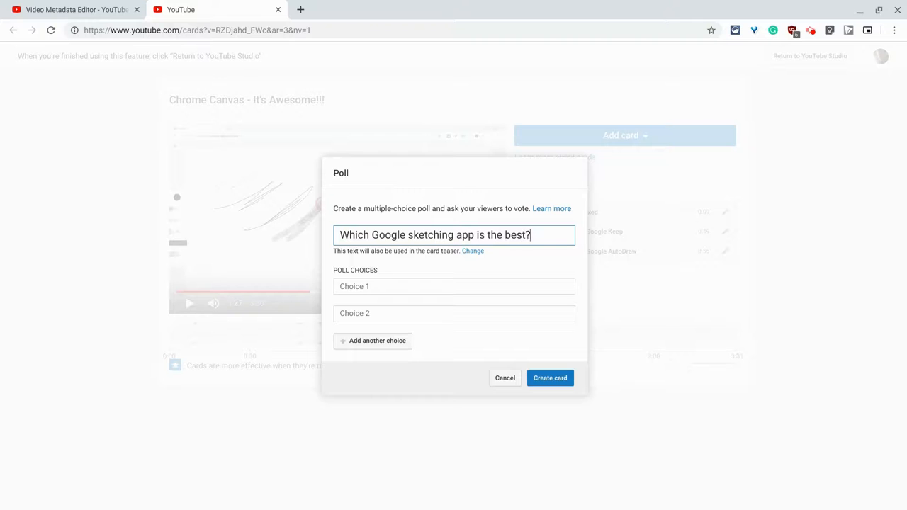
# Enter the first two choices: Chrome Canvas and AutoDraw.
pyautogui.click(424, 287)
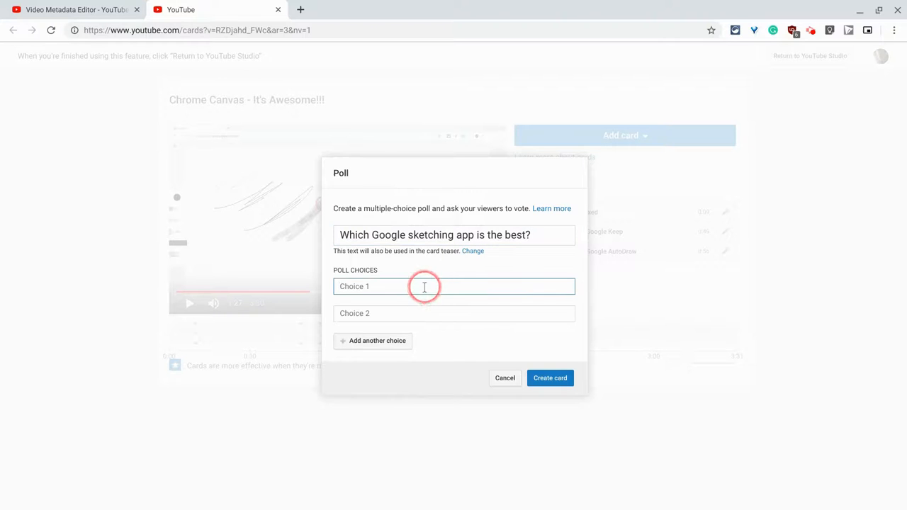
pyautogui.write('Chrome')
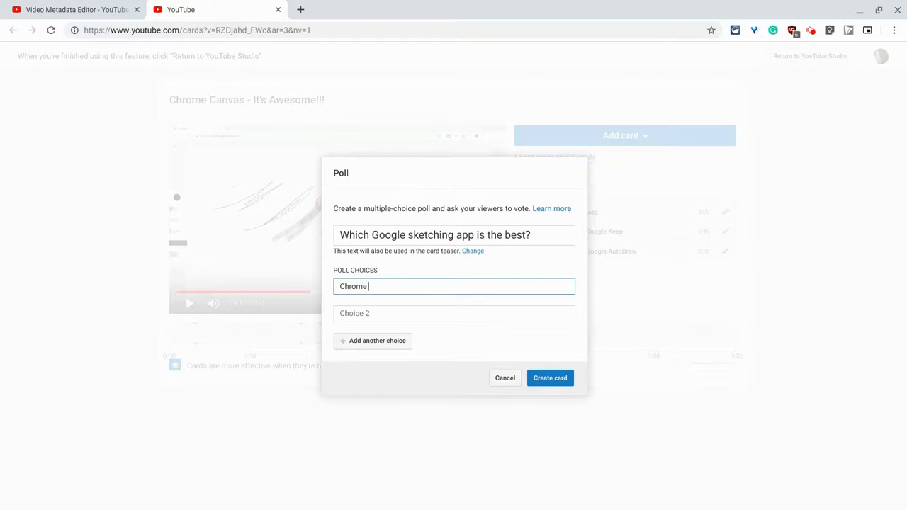
pyautogui.write('Canvas')
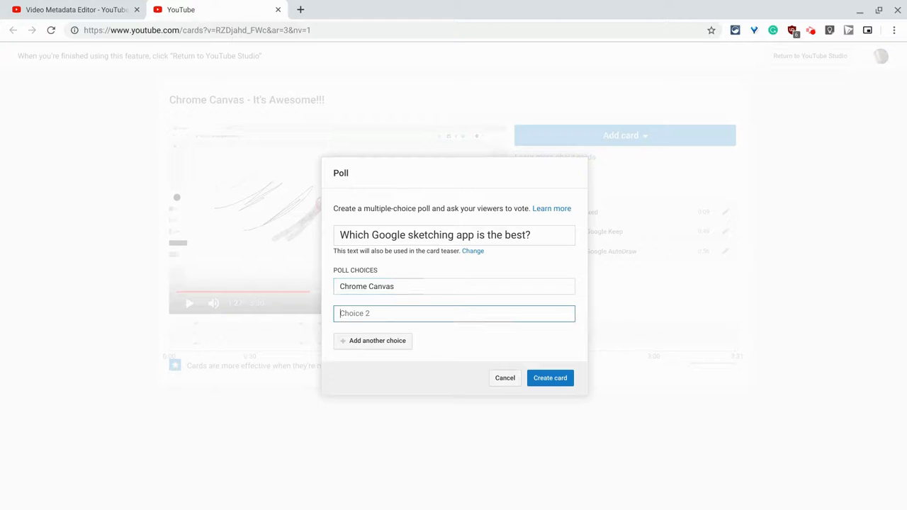
pyautogui.write('AutoD')
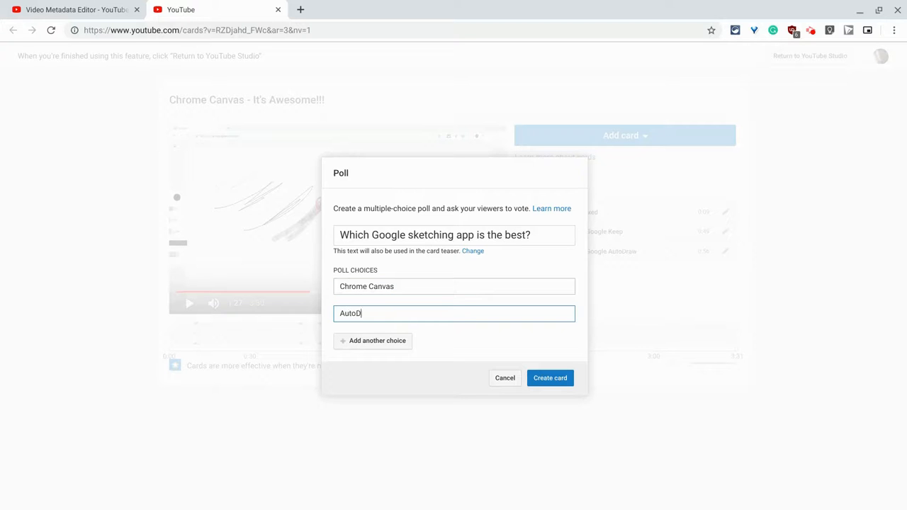
pyautogui.write('raw')
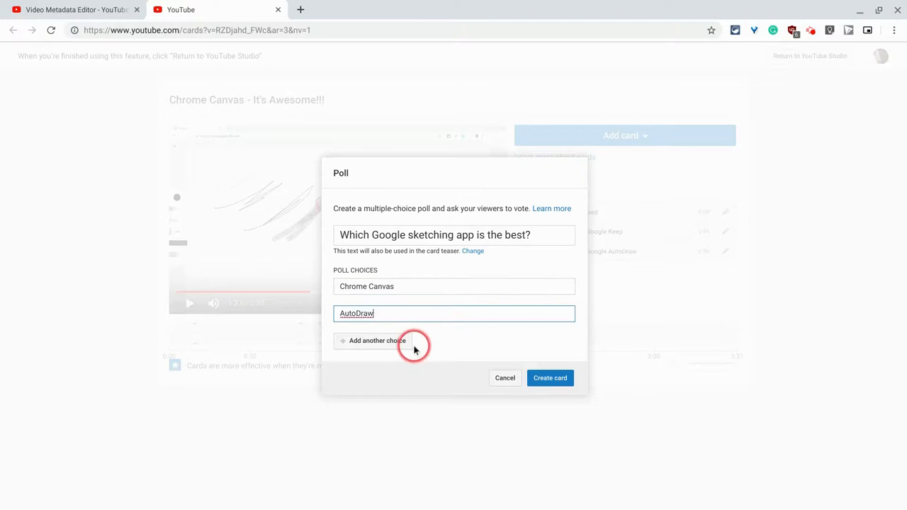
# Add choices Google Keep and Google Jamboard, then create the poll card.
pyautogui.click(377, 340)
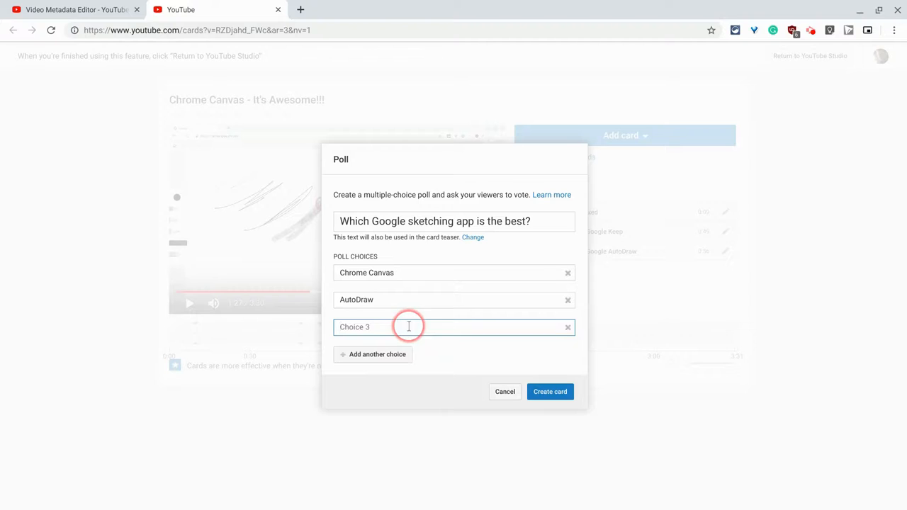
pyautogui.write('Goo')
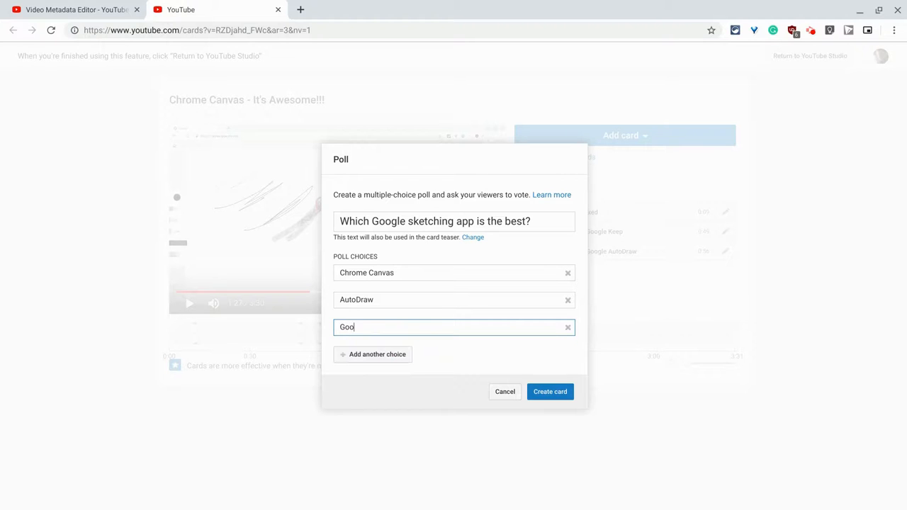
pyautogui.write('gle Kee')
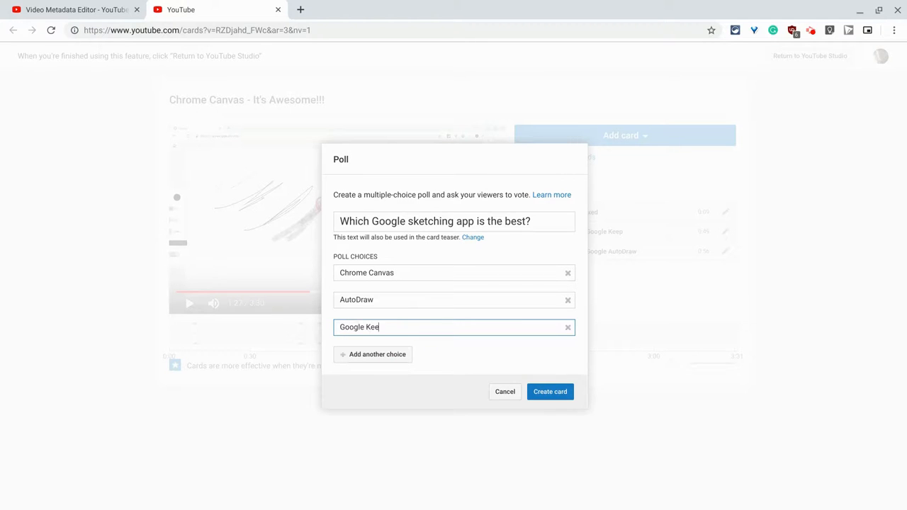
pyautogui.write('p')
pyautogui.write('G')
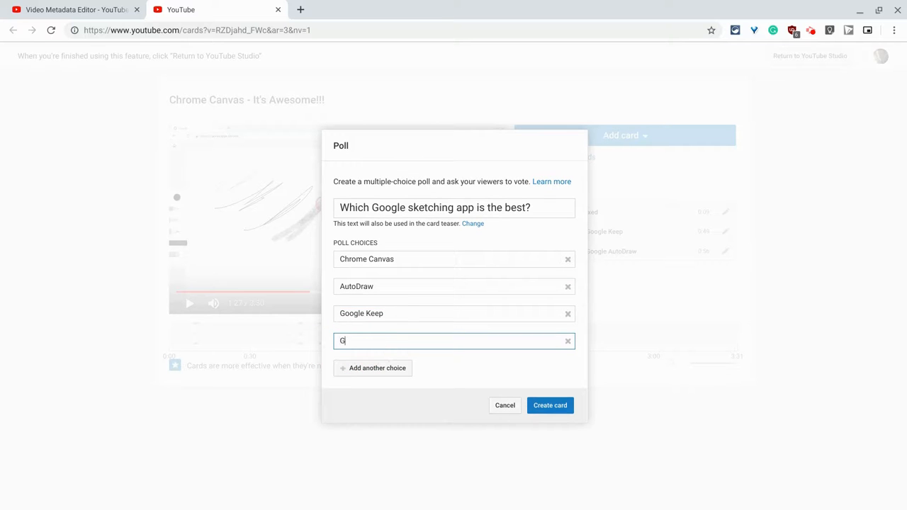
pyautogui.write('oogle Jamboa')
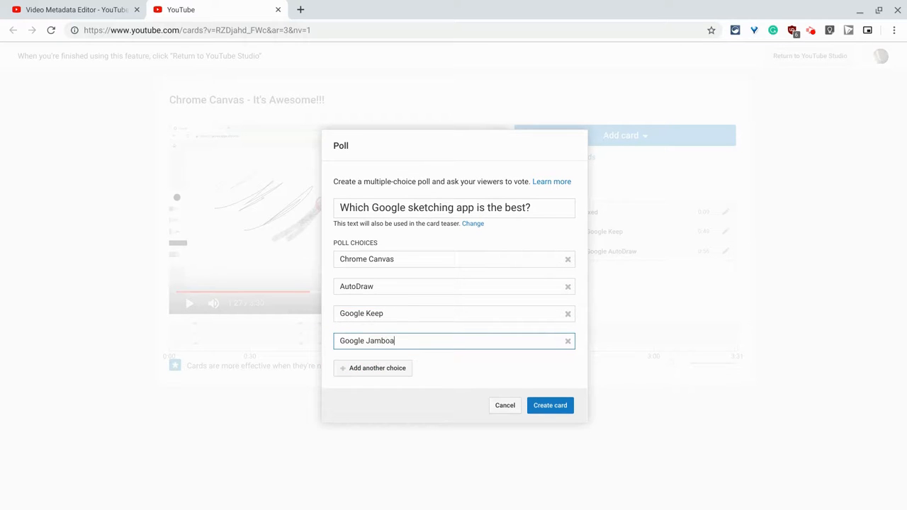
pyautogui.click(550, 406)
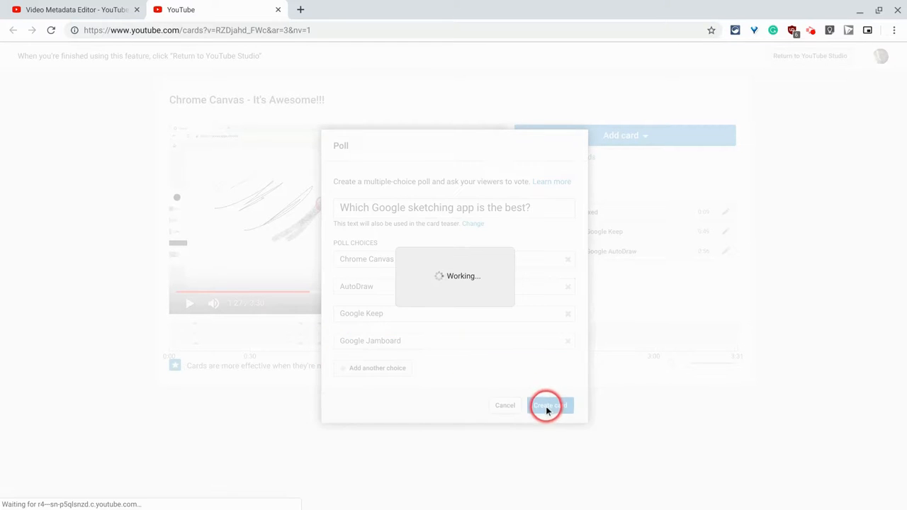
# Show the poll card's preview in the video with its question and four choices.
pyautogui.click(550, 405)
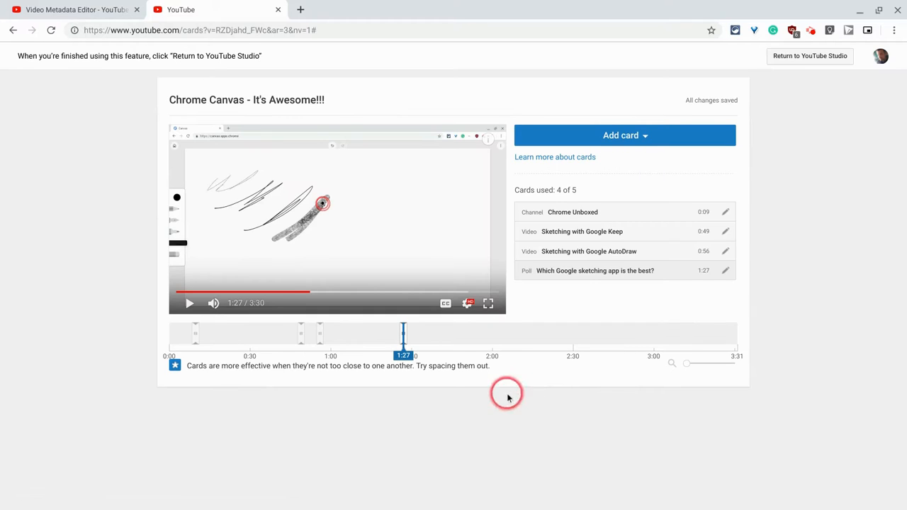
pyautogui.moveTo(490, 139)
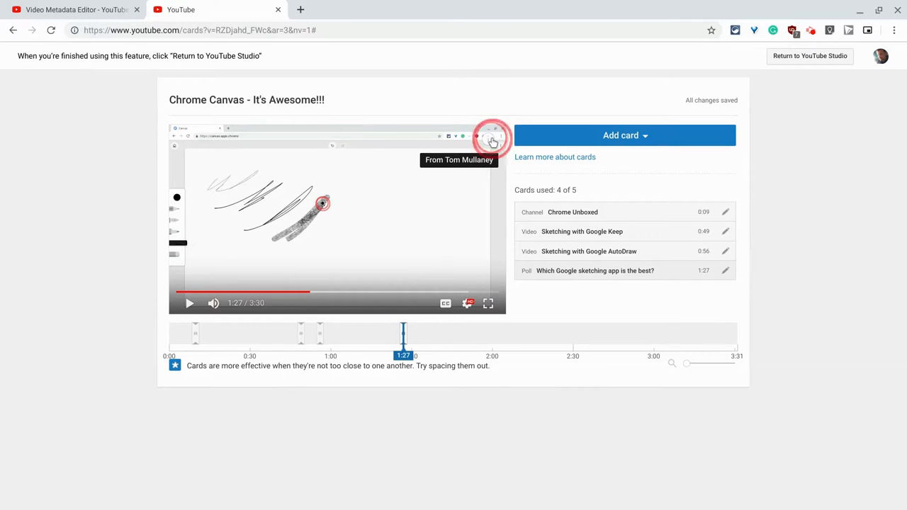
pyautogui.click(490, 138)
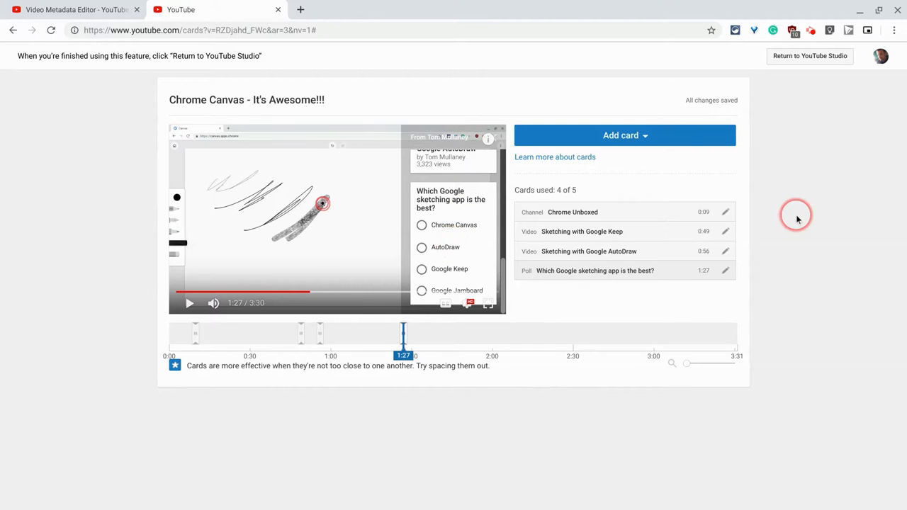
pyautogui.moveTo(794, 215)
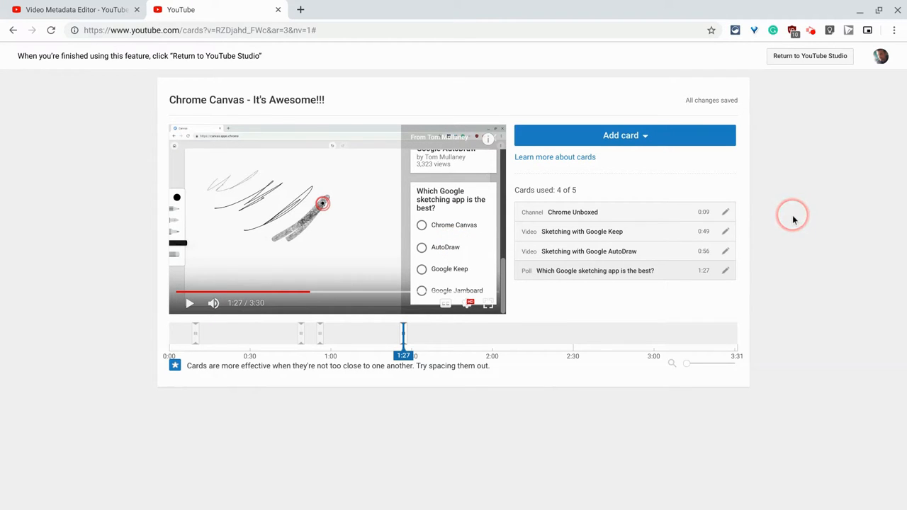